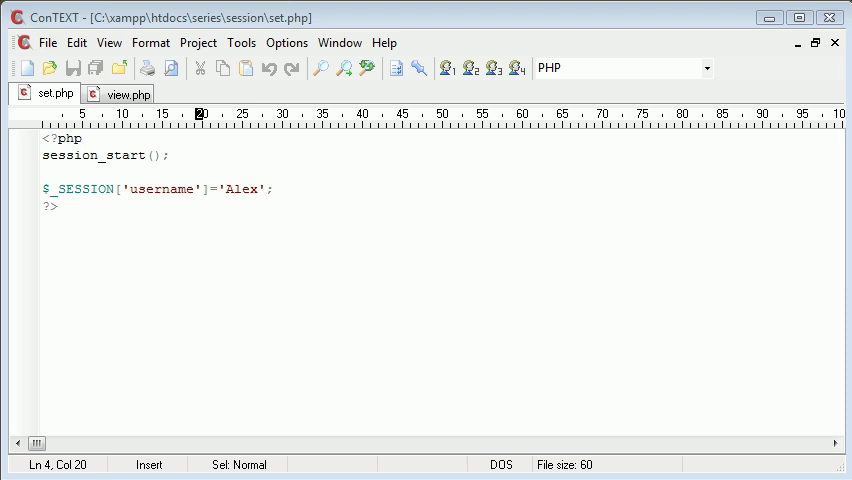
Review set.php, which stores username Alex, then bring up view.php.
click(278, 189)
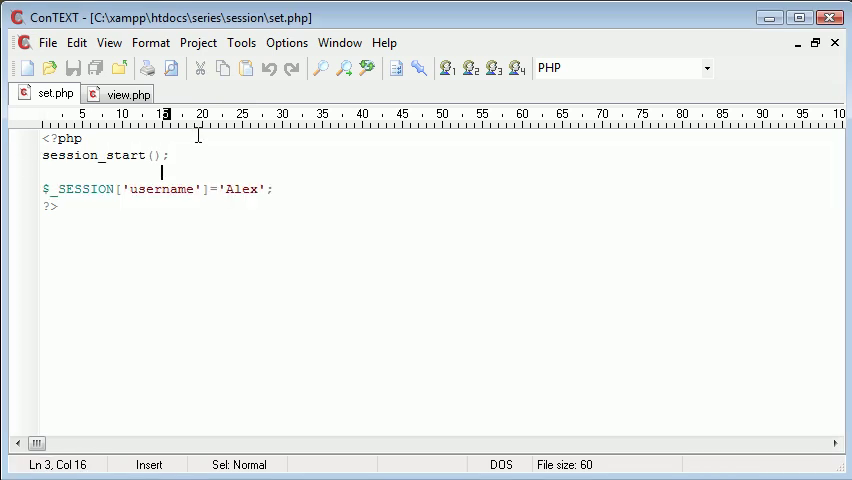
mouse_move(103, 180)
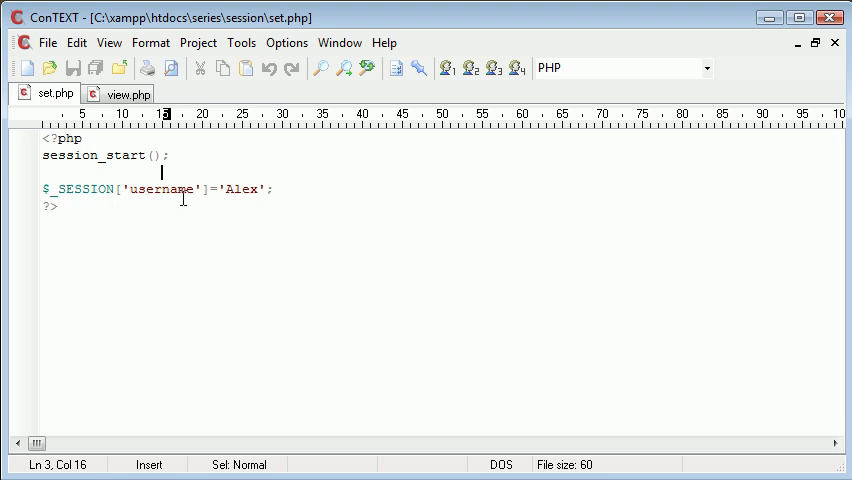
mouse_move(113, 114)
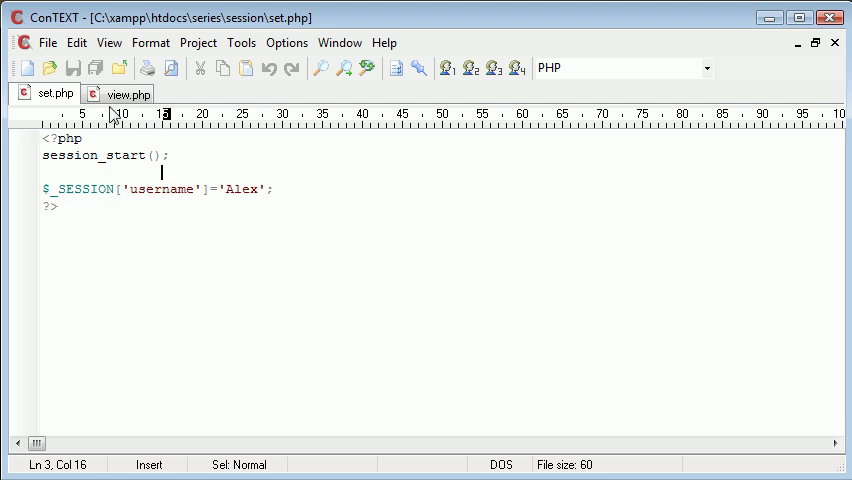
click(125, 93)
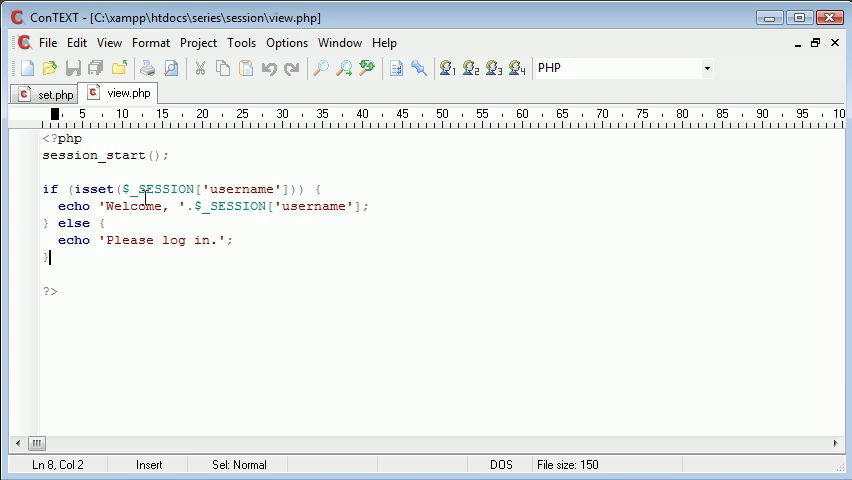
Create a new file and save it as unset.php in the session folder.
click(29, 67)
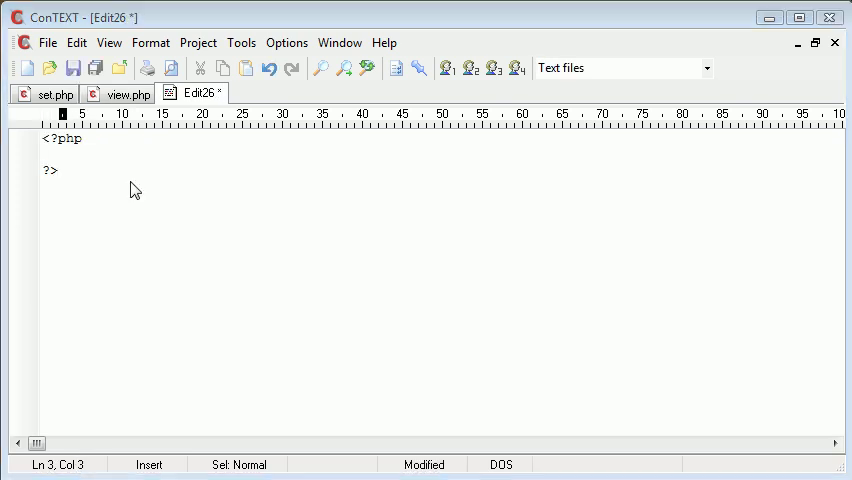
click(72, 68)
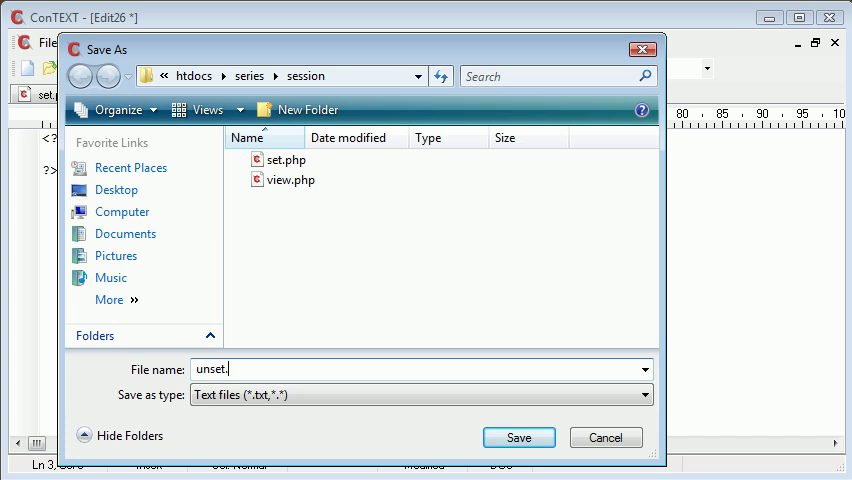
click(518, 437)
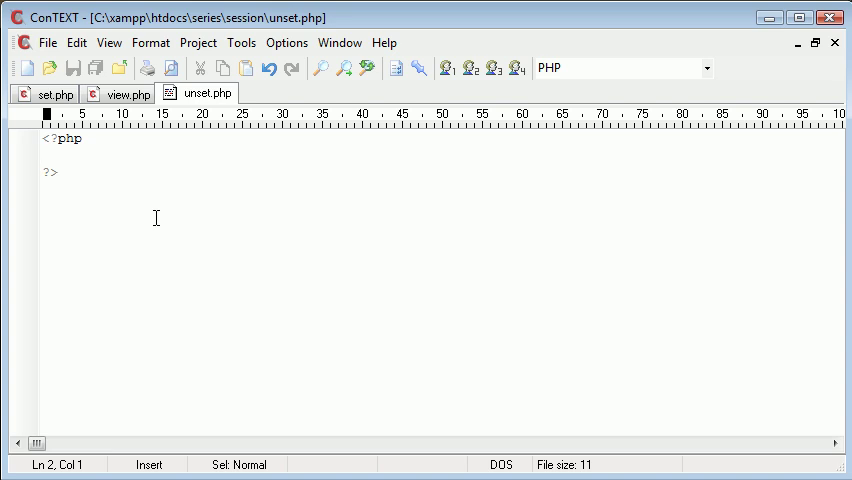
mouse_move(222, 112)
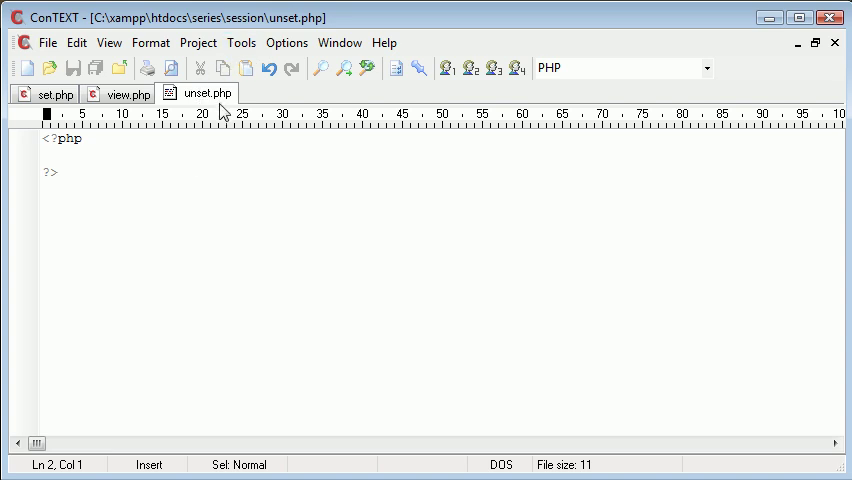
Reference $_SESSION['username'] from view.php and type unset($_SESSION['username']); into unset.php.
click(157, 158)
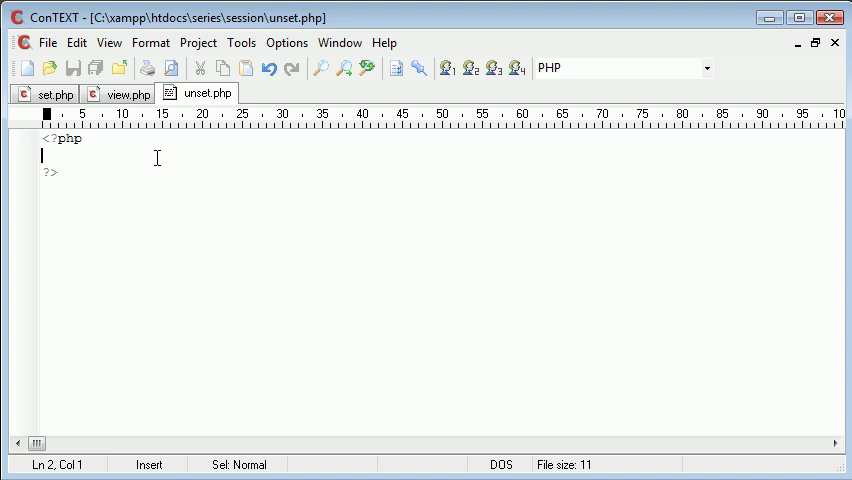
click(127, 93)
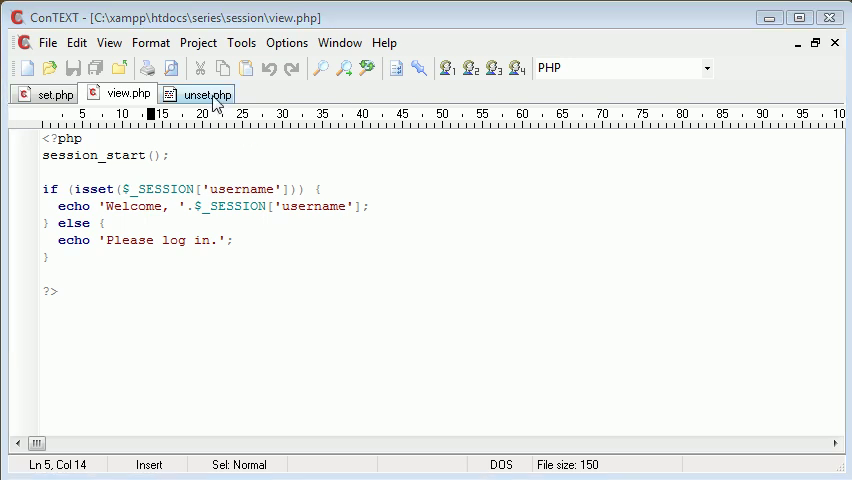
click(122, 188)
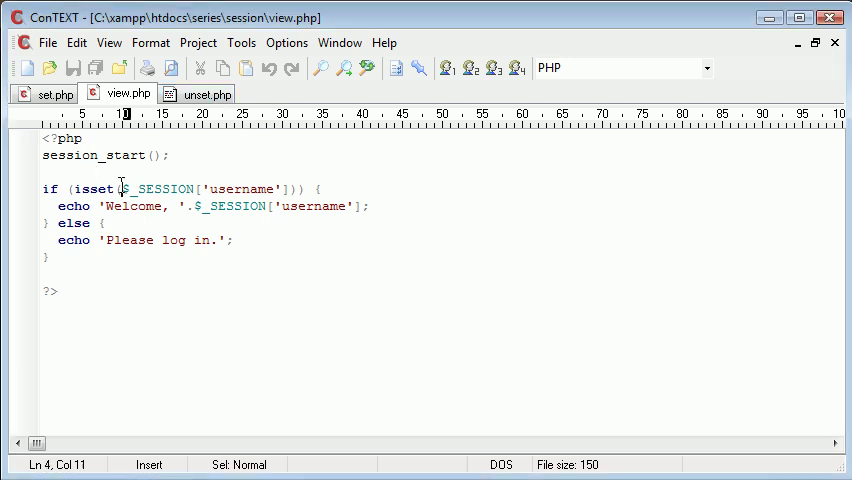
drag(120, 189, 298, 189)
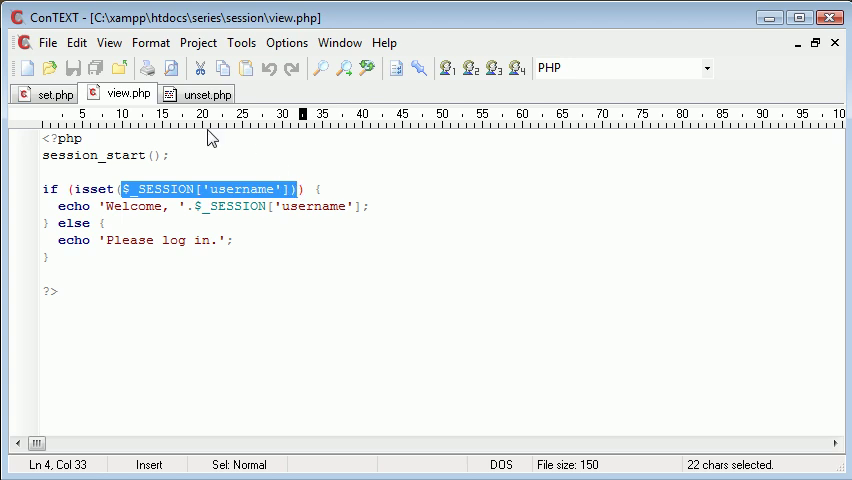
click(204, 93)
text(unset($);)
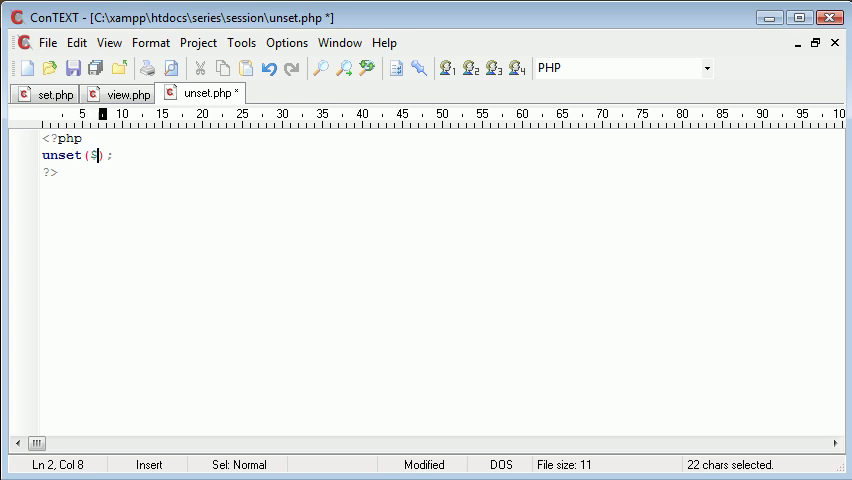
text(_SESSION[)
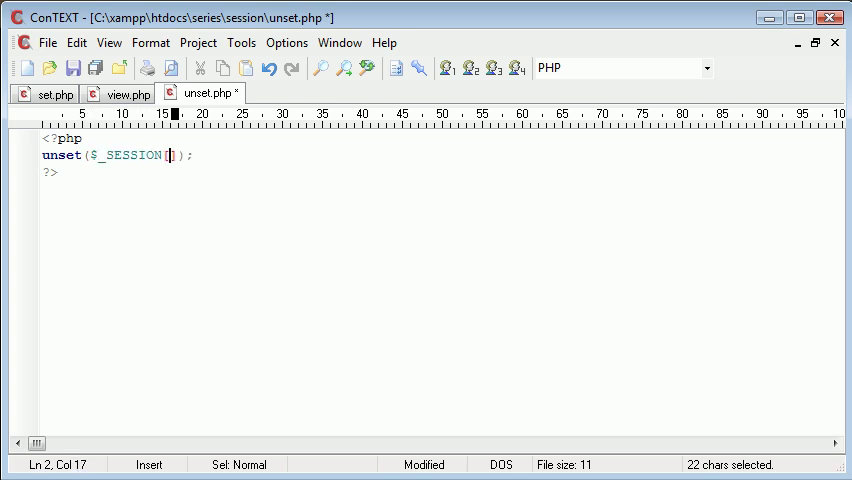
text('username')
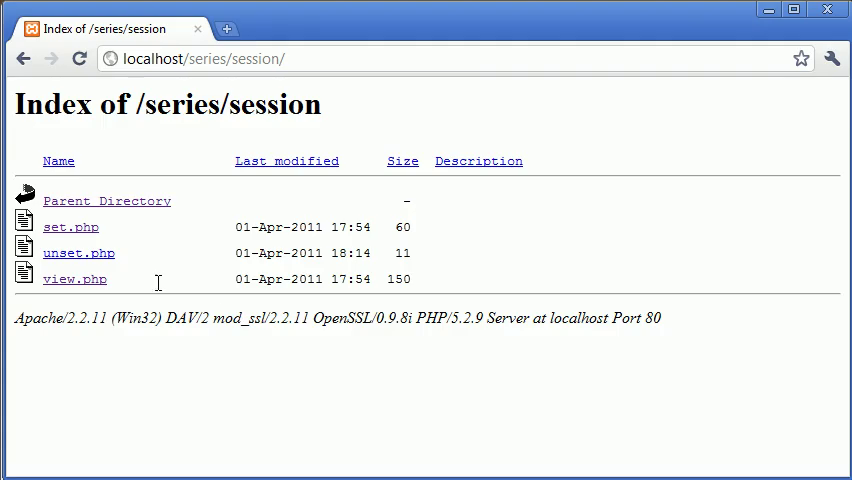
Run unset.php in Chrome, then reload view.php, which still shows 'Welcome, Alex'.
click(70, 227)
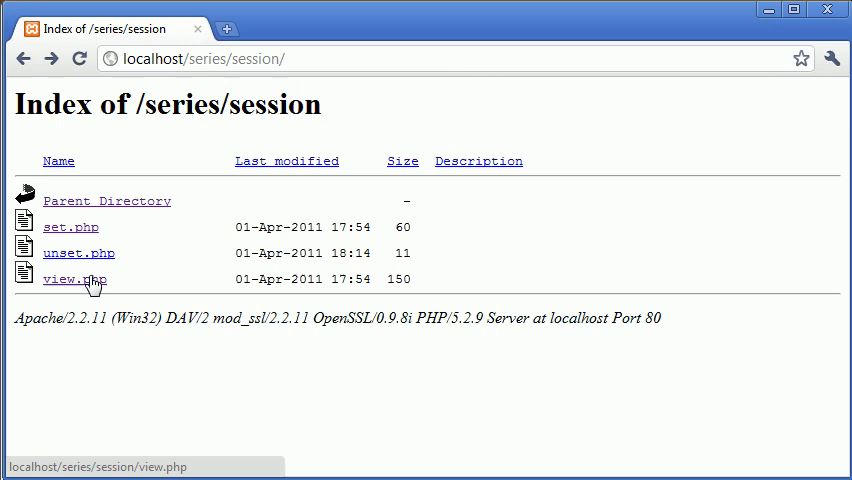
click(74, 279)
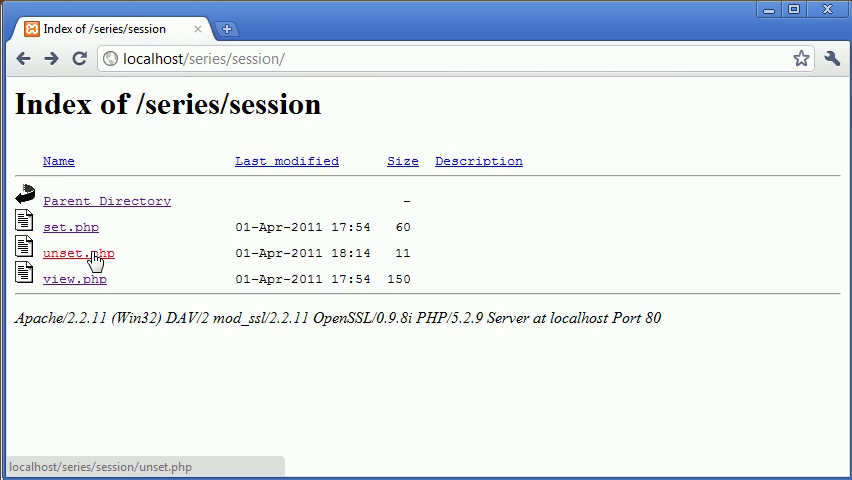
click(73, 253)
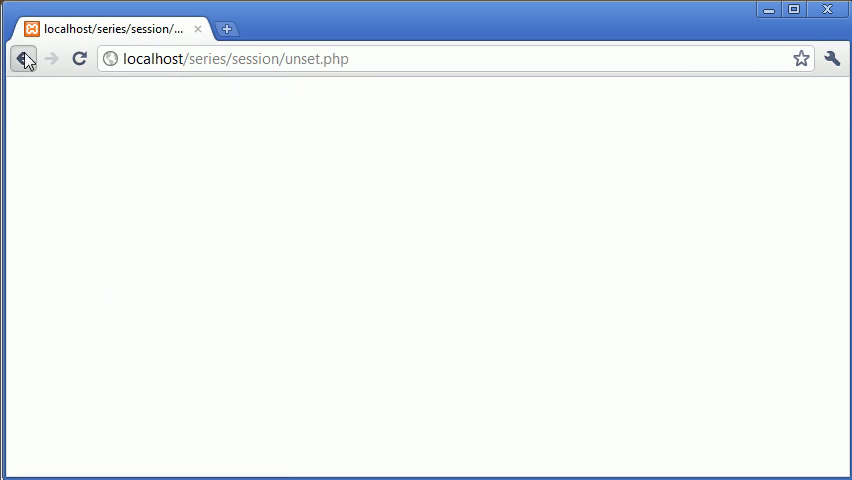
click(23, 58)
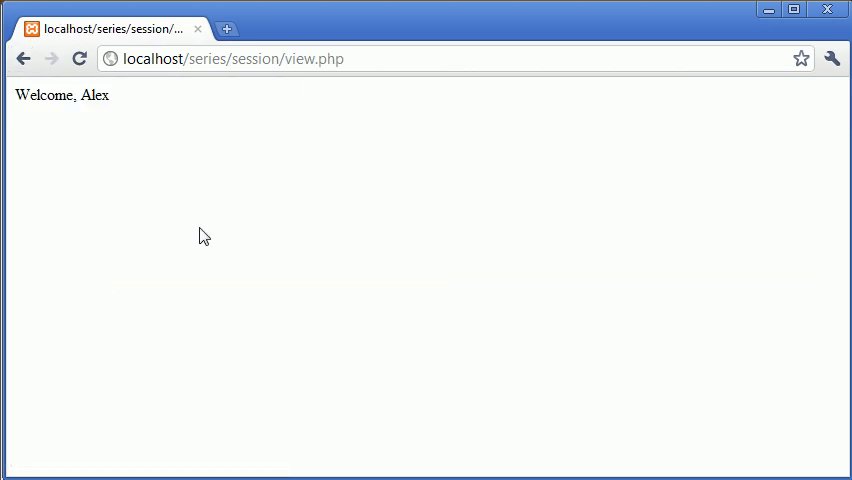
mouse_move(223, 112)
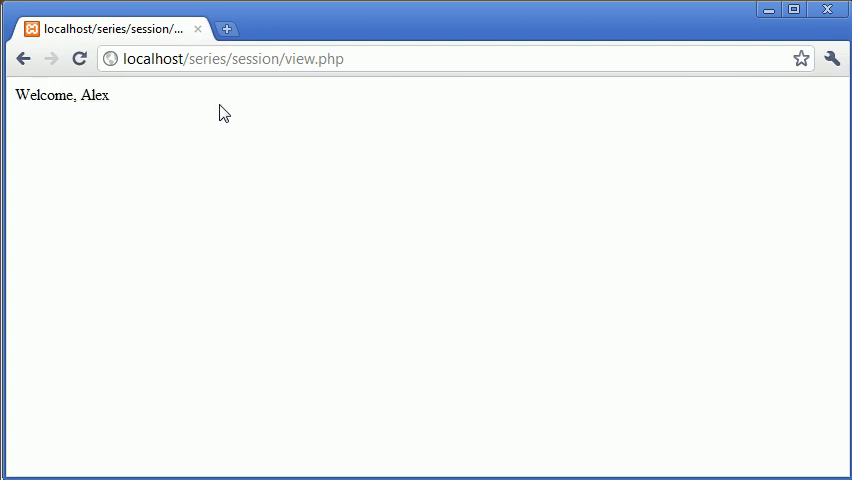
mouse_move(224, 112)
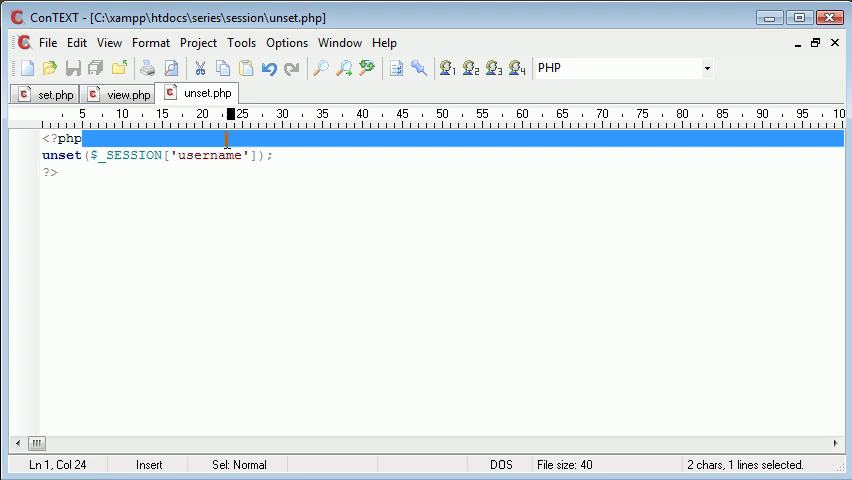
Add session_start(); on the line after the opening <?php tag in unset.php.
click(272, 155)
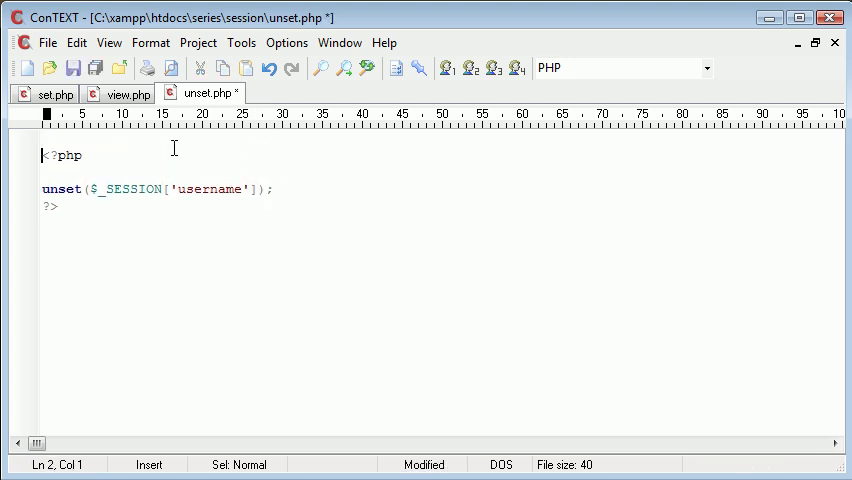
text(session_start)
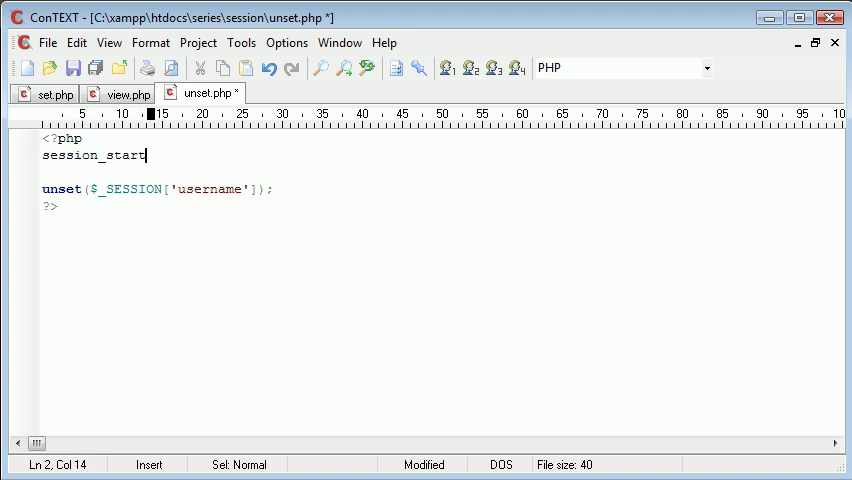
text(();)
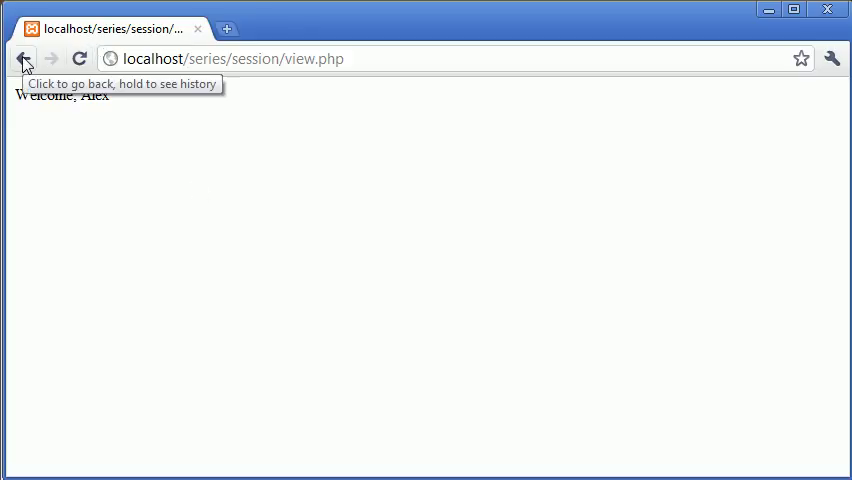
Step through set.php and view.php in Chrome, ending at the session folder listing.
click(22, 58)
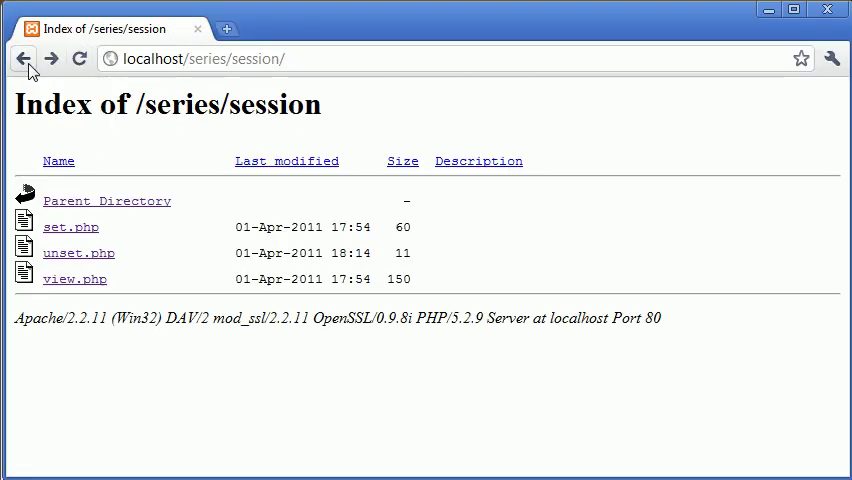
click(70, 226)
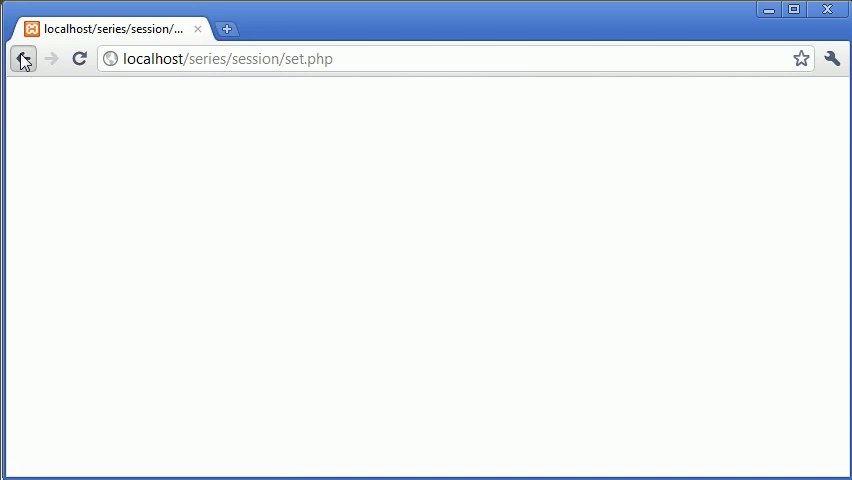
click(24, 58)
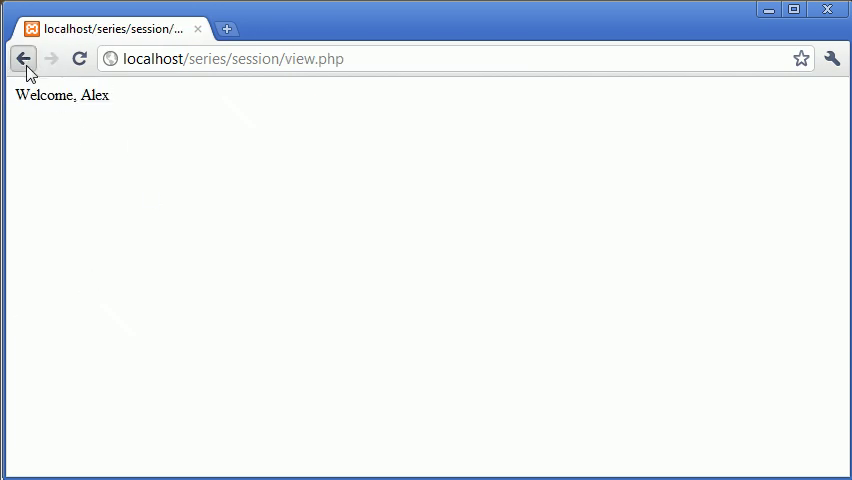
click(24, 58)
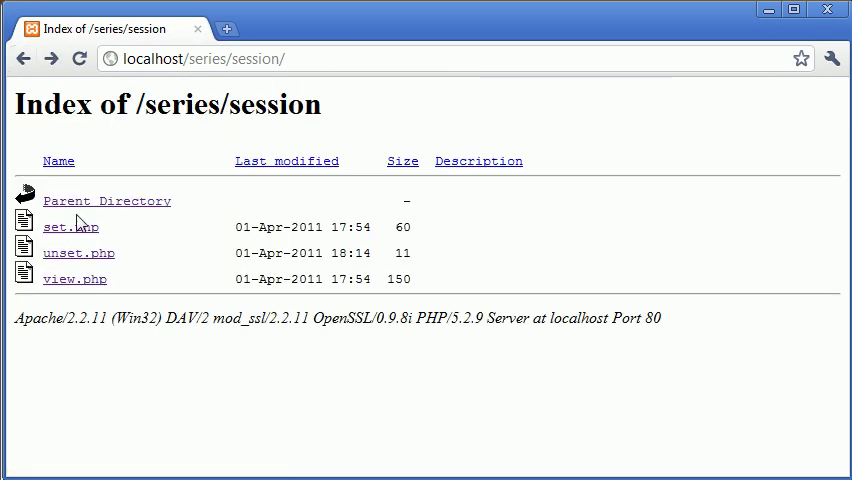
click(74, 279)
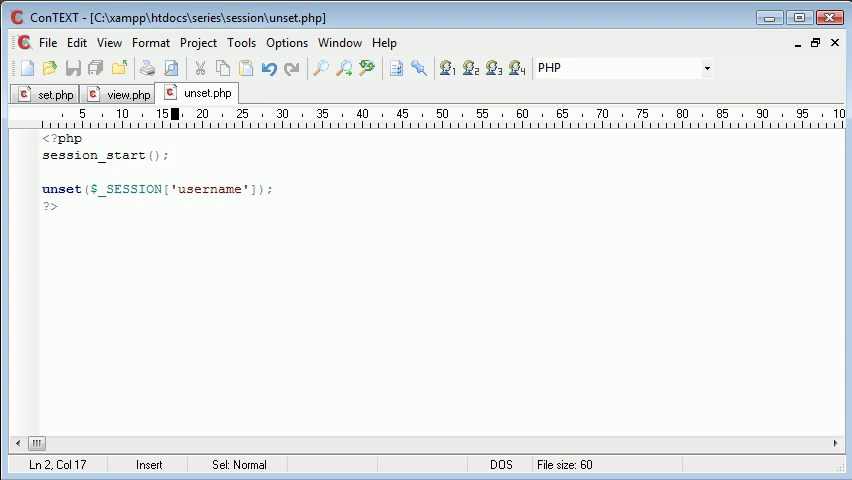
Inspect view.php's session_start() call and its isset($_SESSION['username']) check.
click(170, 155)
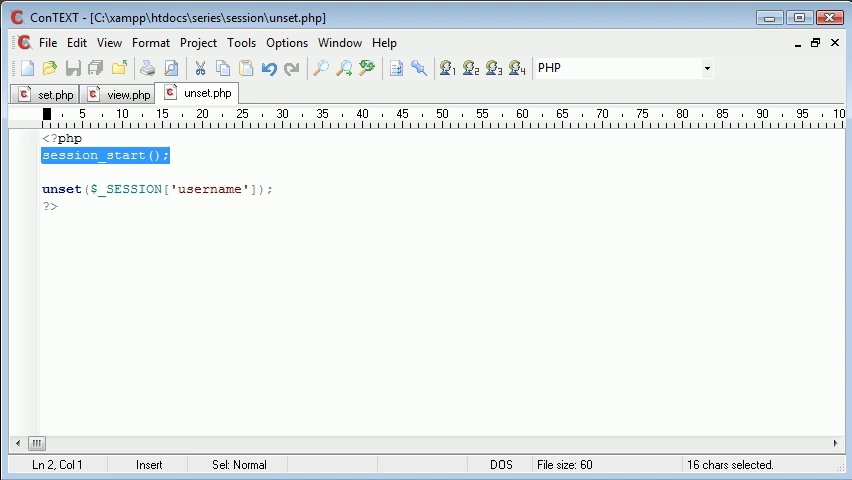
click(41, 189)
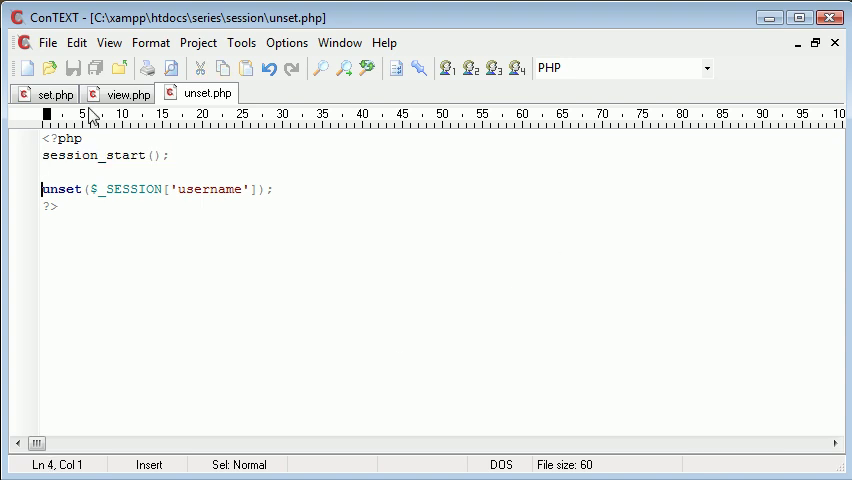
mouse_move(123, 94)
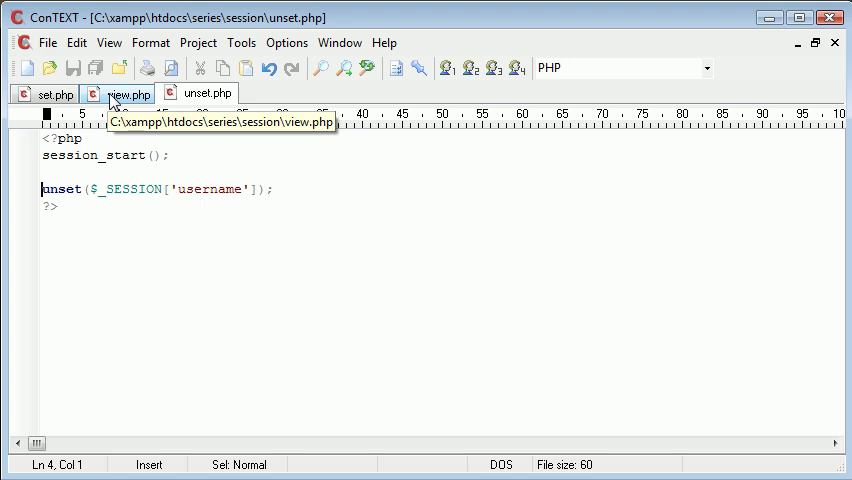
mouse_move(120, 97)
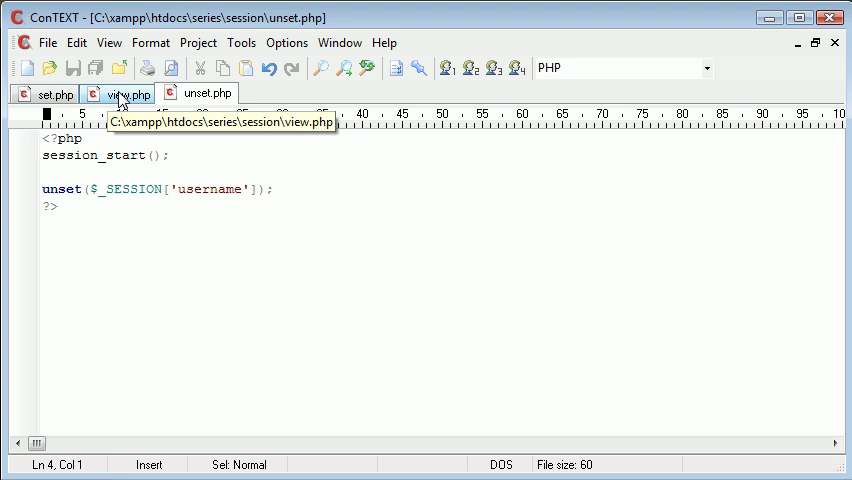
click(128, 93)
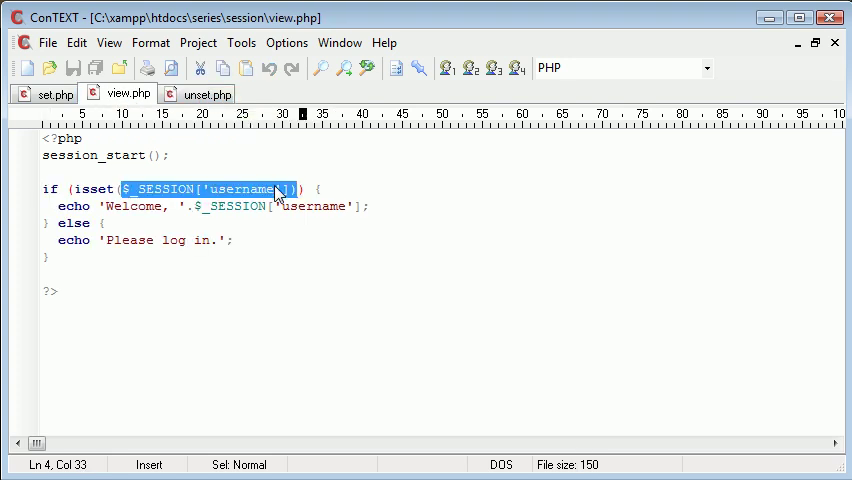
click(380, 306)
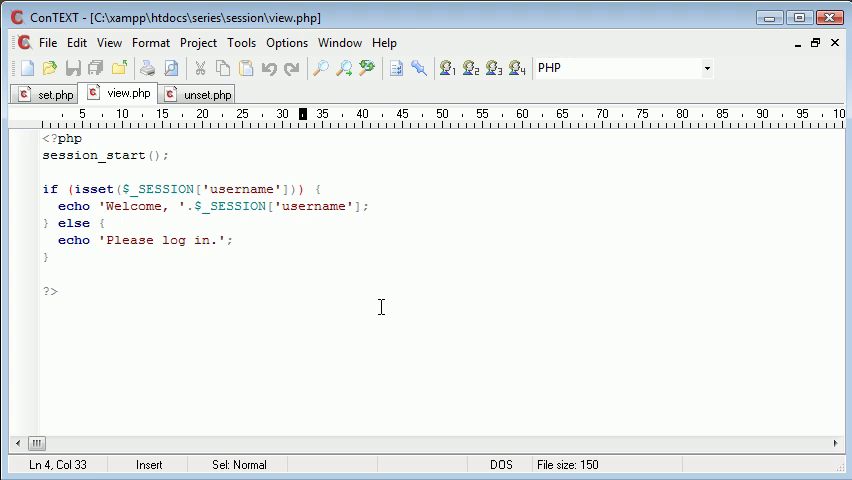
mouse_move(66, 112)
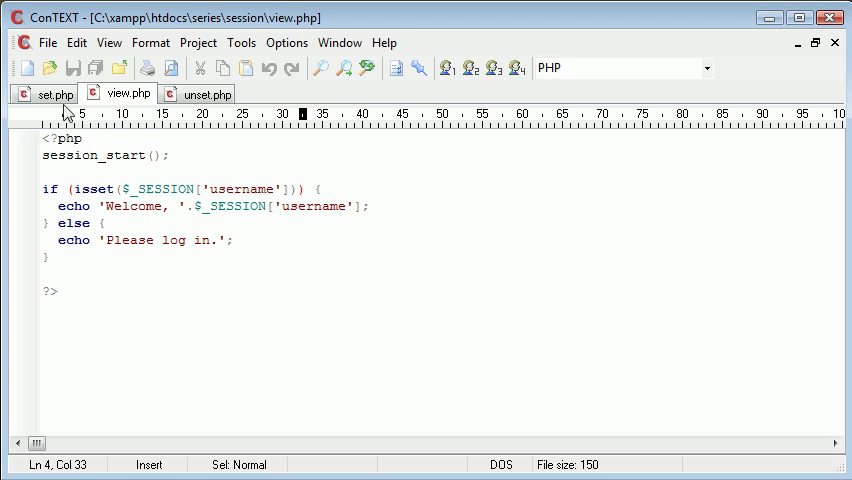
Add $_SESSION['age']='21'; below the username line in set.php and save it.
click(55, 93)
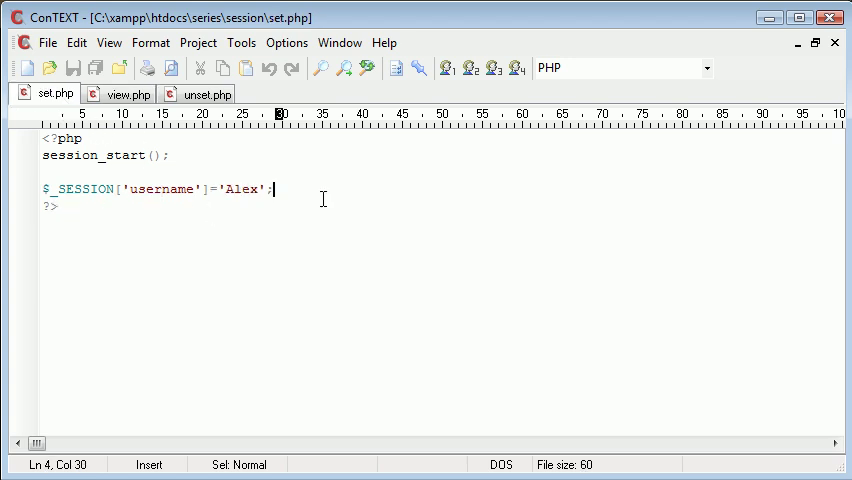
text($_SESSION)
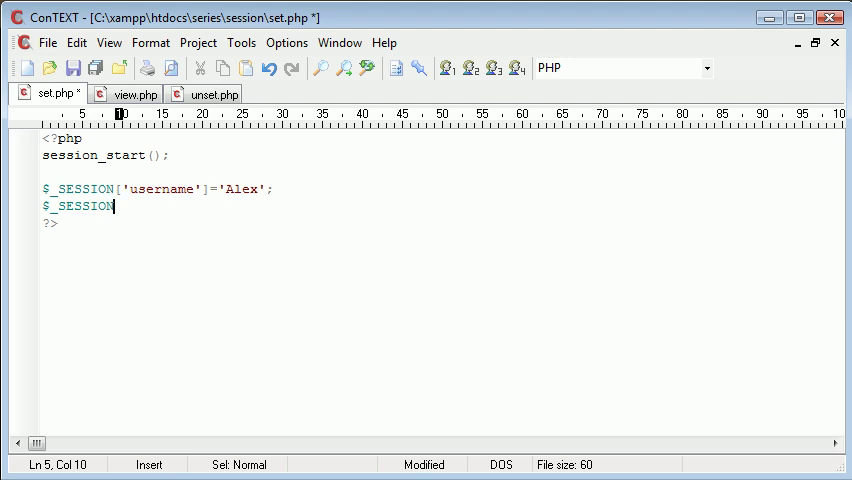
text(['age'];)
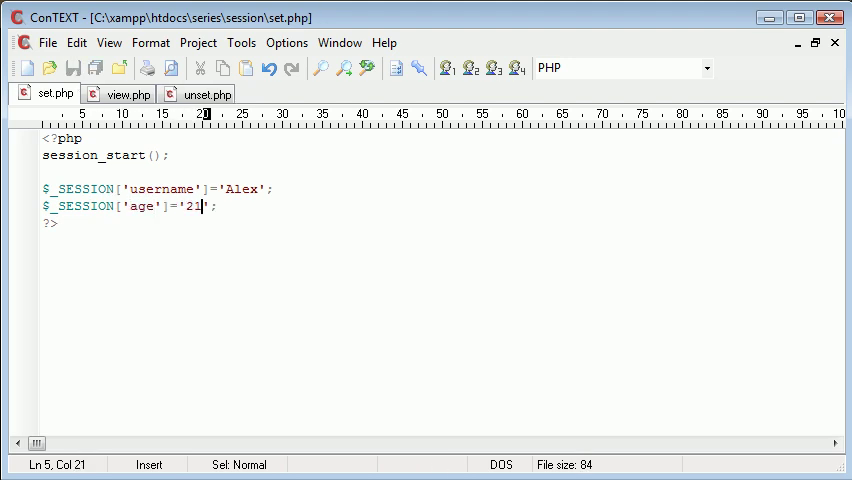
click(128, 93)
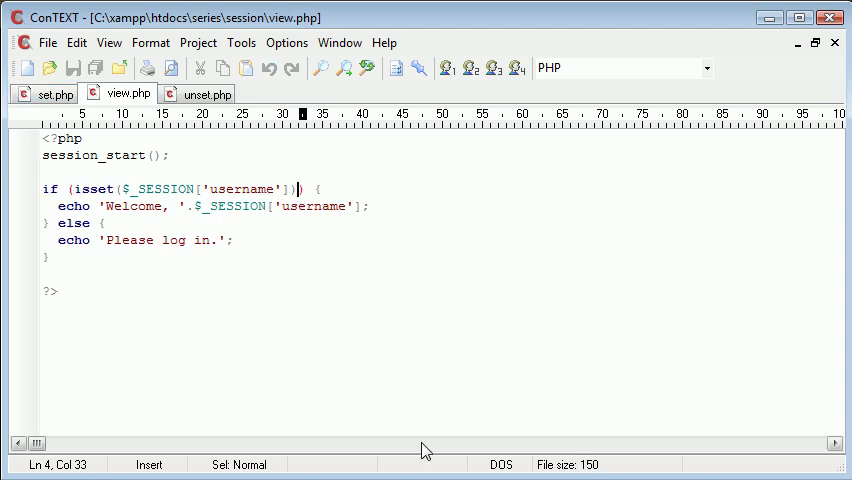
Add &&isset($_SESSION['age']) to the if condition in view.php.
text(&&)
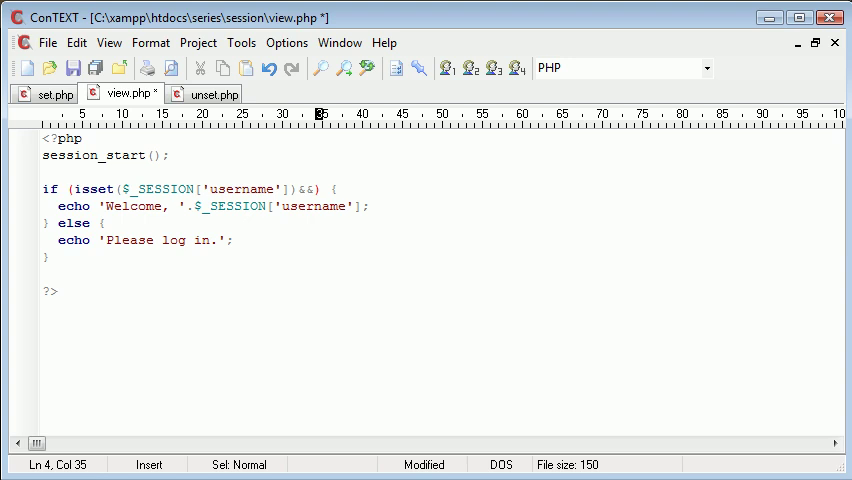
text($_S)
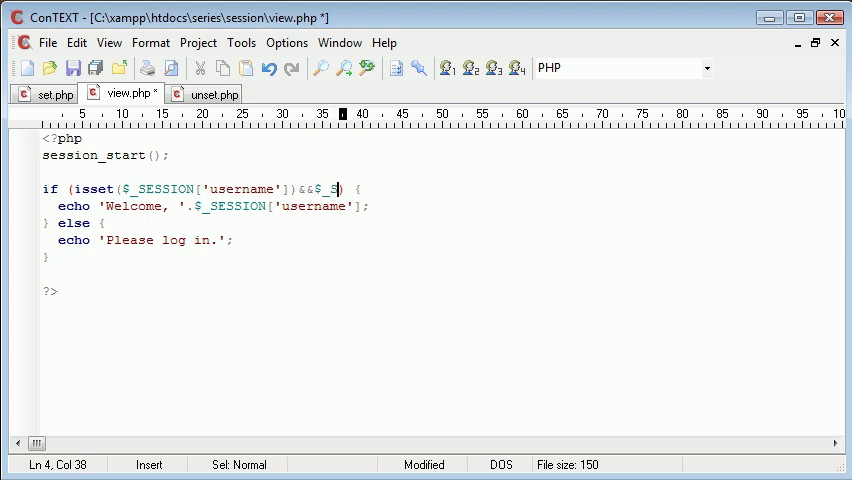
text(isset()
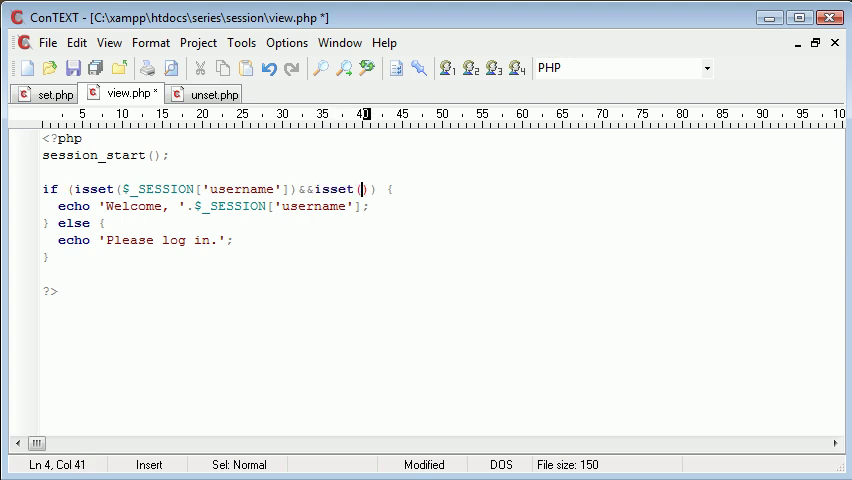
text($_SESSION[)
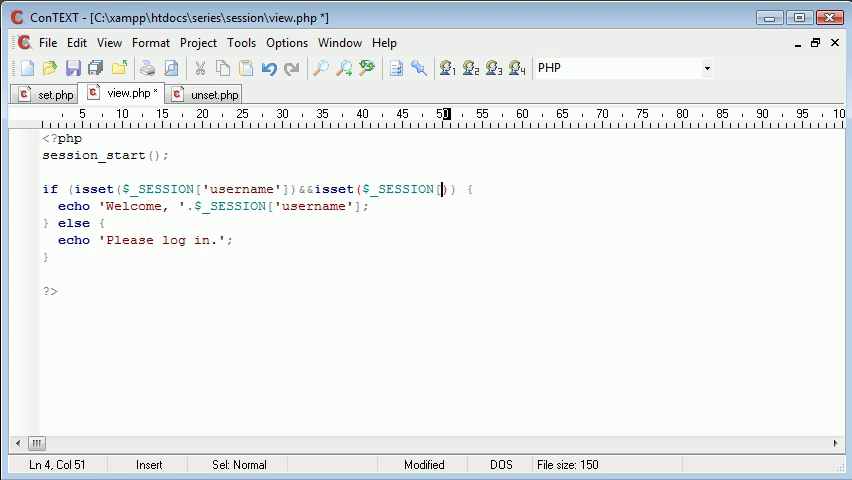
text('age')
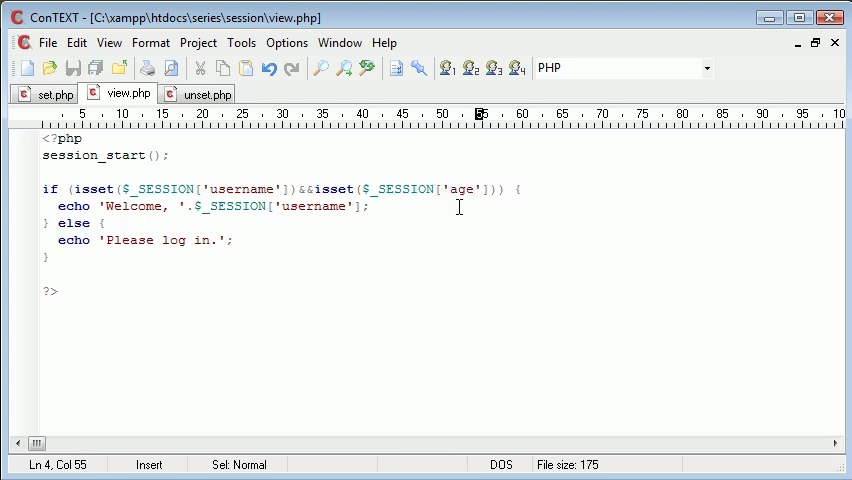
mouse_move(346, 207)
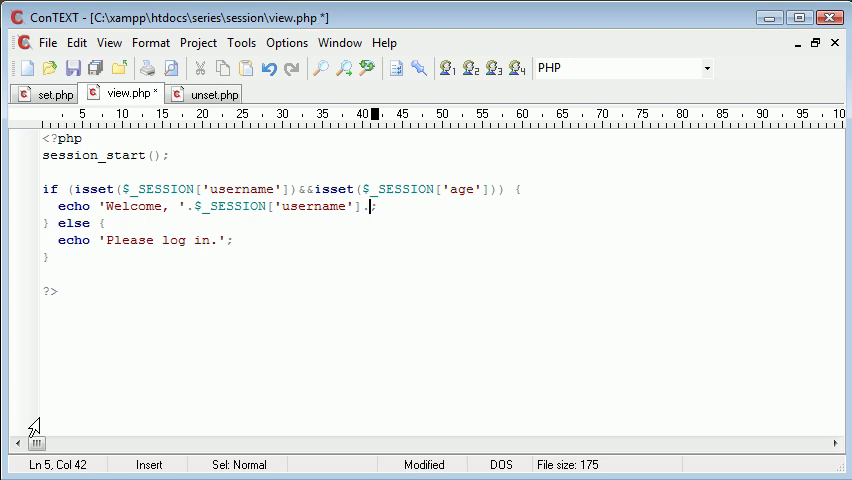
Append '. You are '.$_SESSION['age'] to the welcome echo line.
text(. You a')
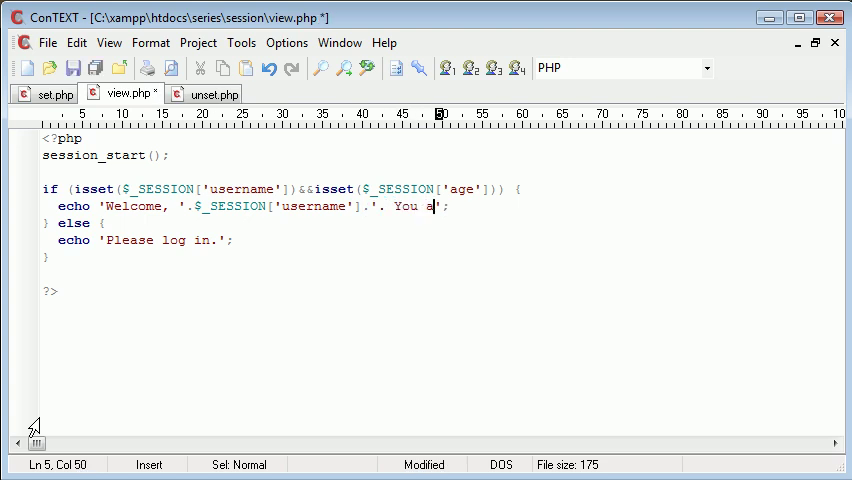
text(re '.$)
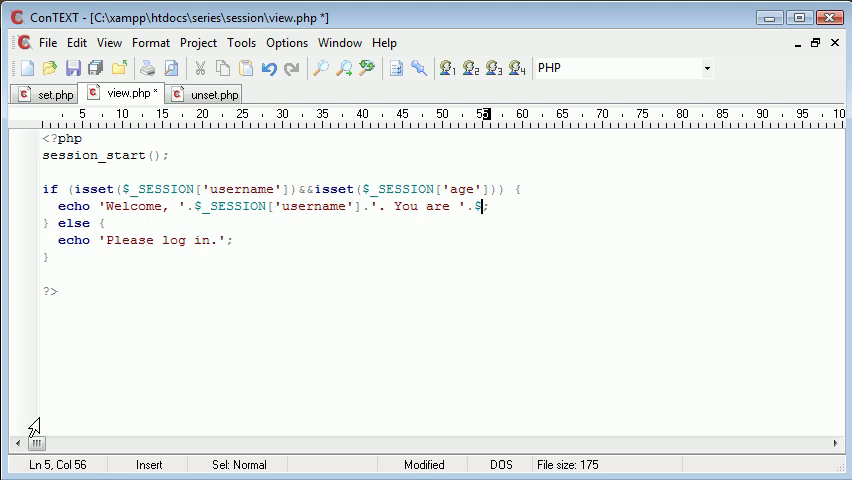
text(_SESSION)
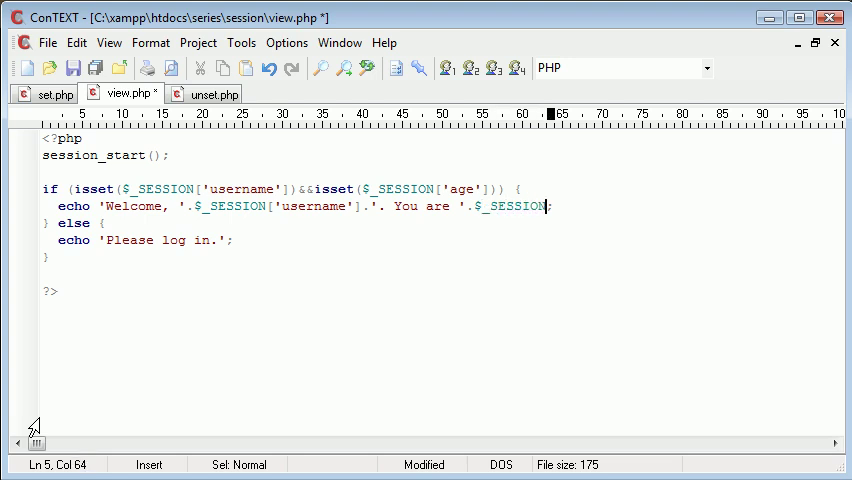
text(['age'])
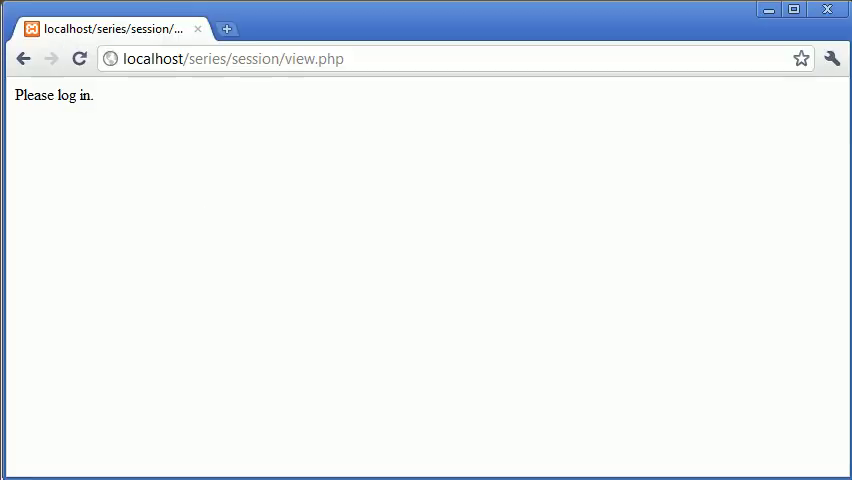
mouse_move(24, 59)
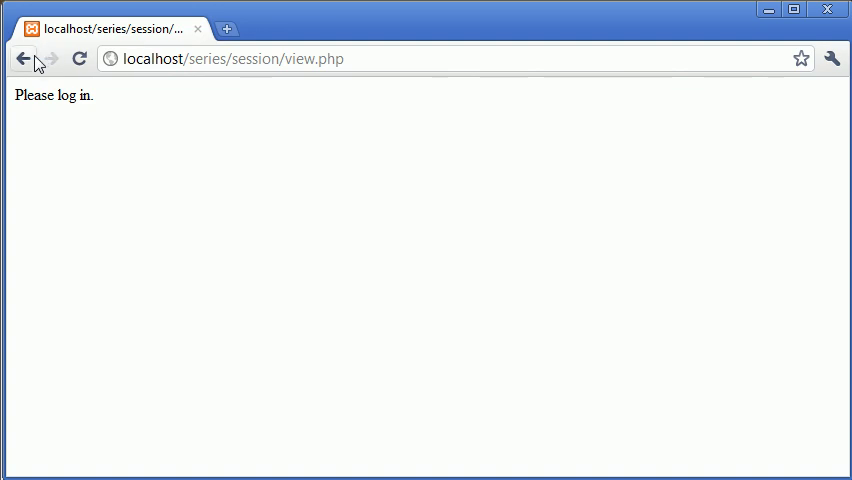
Run unset.php again, then open view.php, now reading 'Welcome, You are 21!'.
click(23, 58)
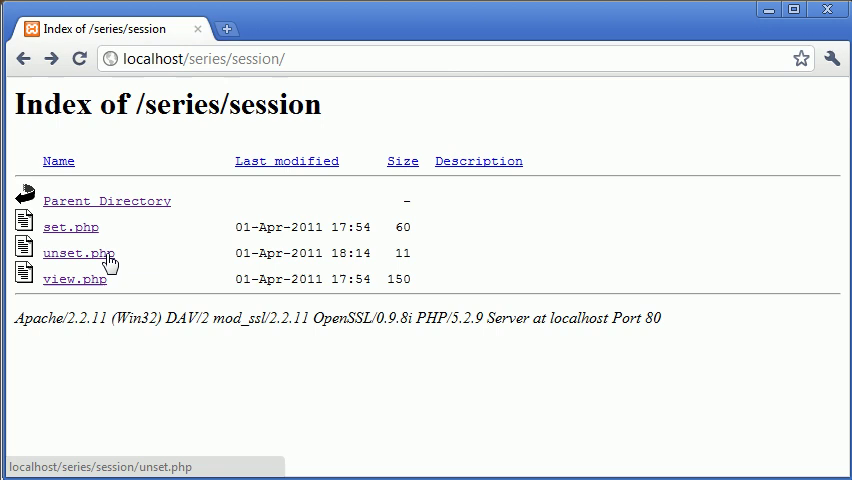
click(74, 279)
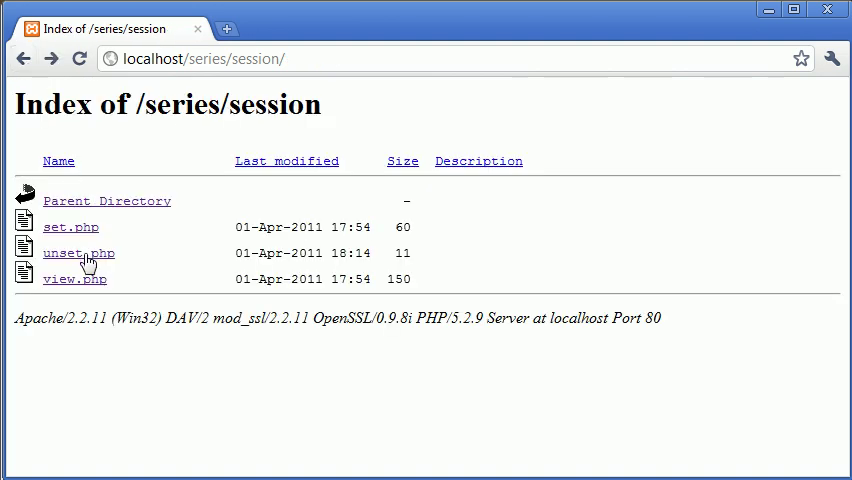
click(78, 253)
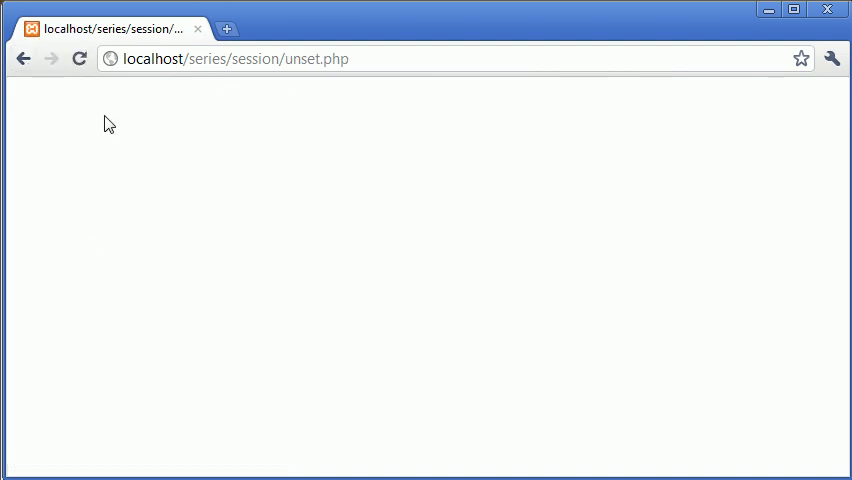
click(24, 58)
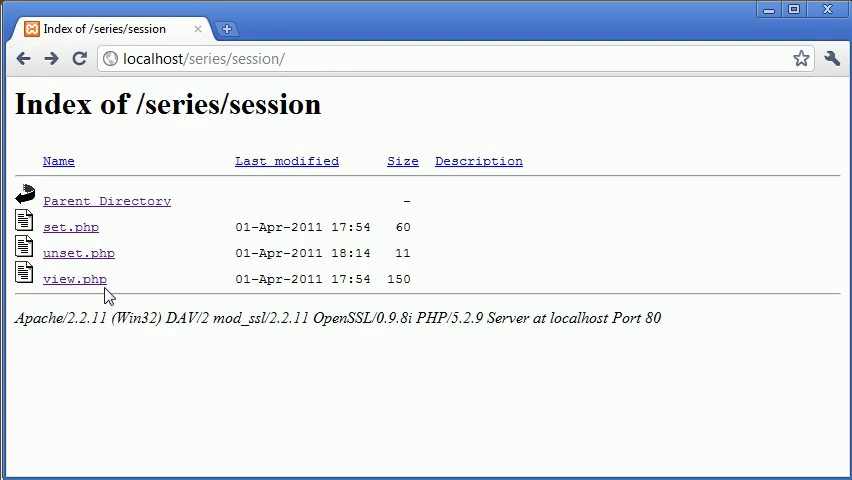
click(74, 279)
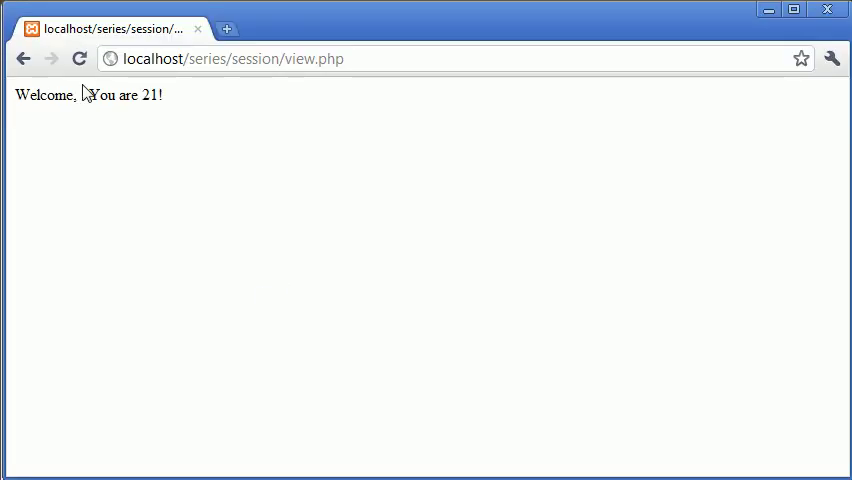
mouse_move(101, 124)
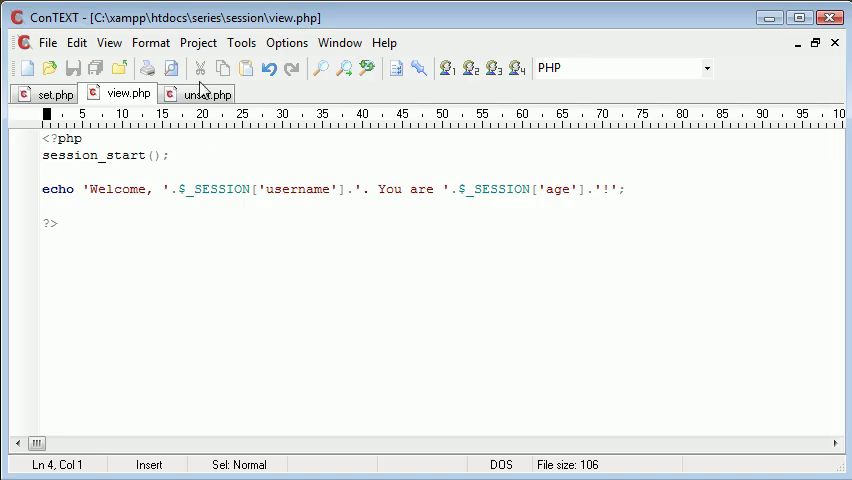
Switch ConTEXT to the unset.php tab showing session_start() and the username unset line.
click(204, 93)
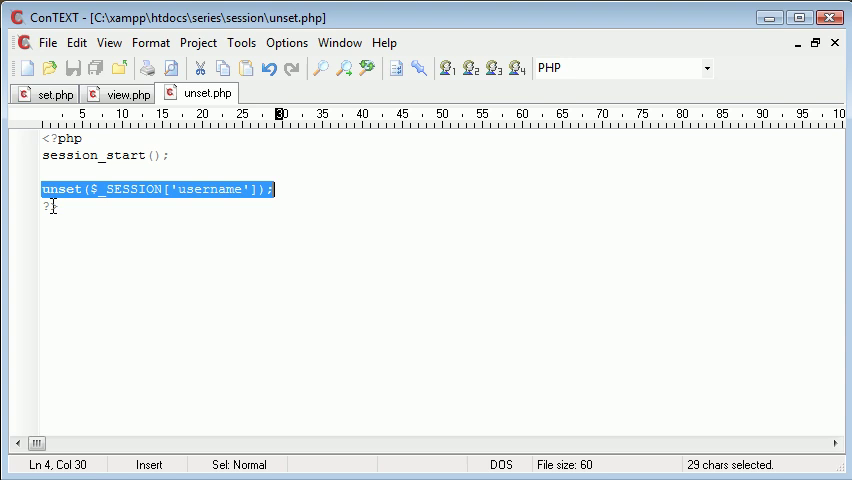
click(275, 189)
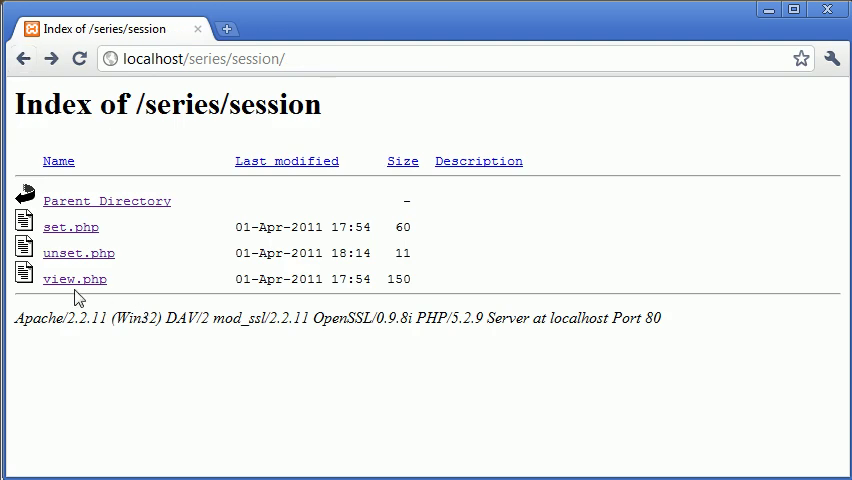
click(74, 278)
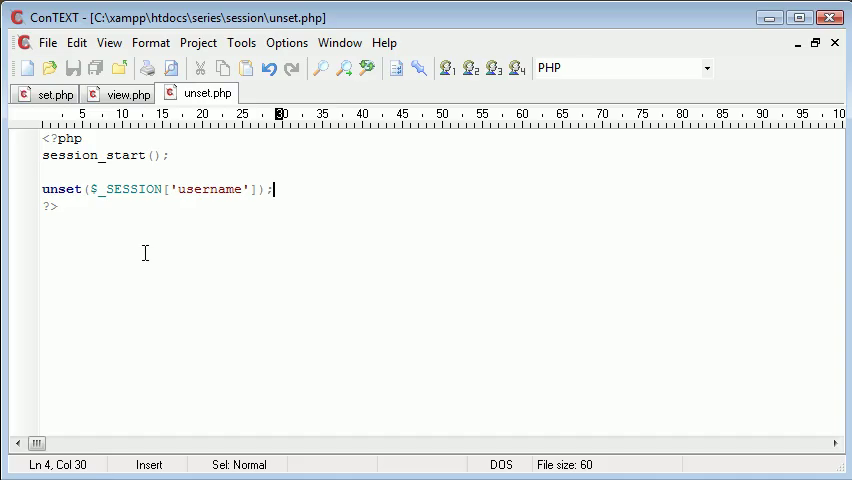
mouse_move(206, 170)
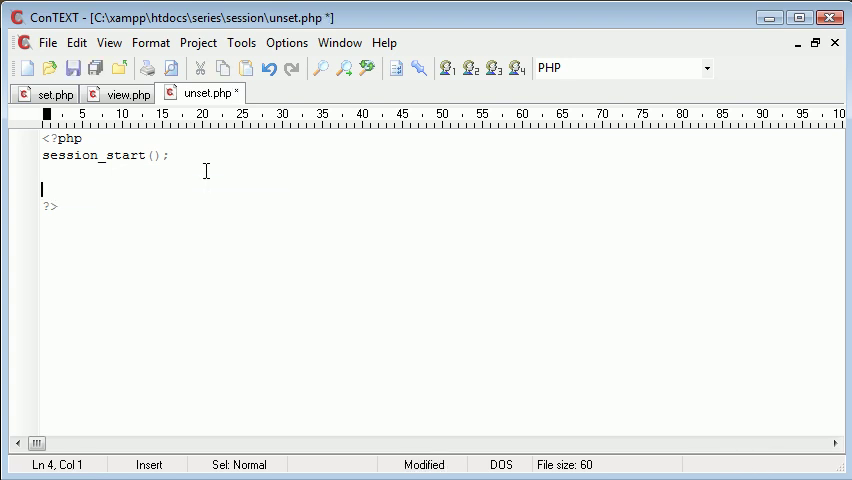
Replace the username unset line in unset.php with session_destroy().
text(session_)
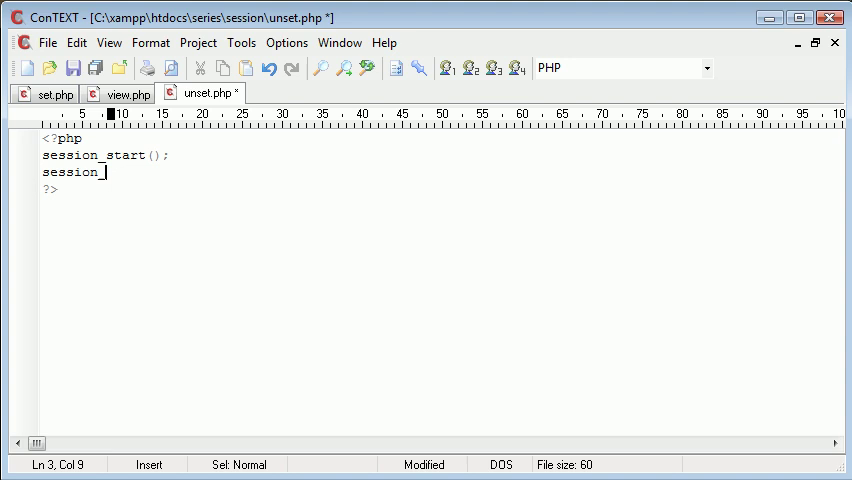
text(destroy())
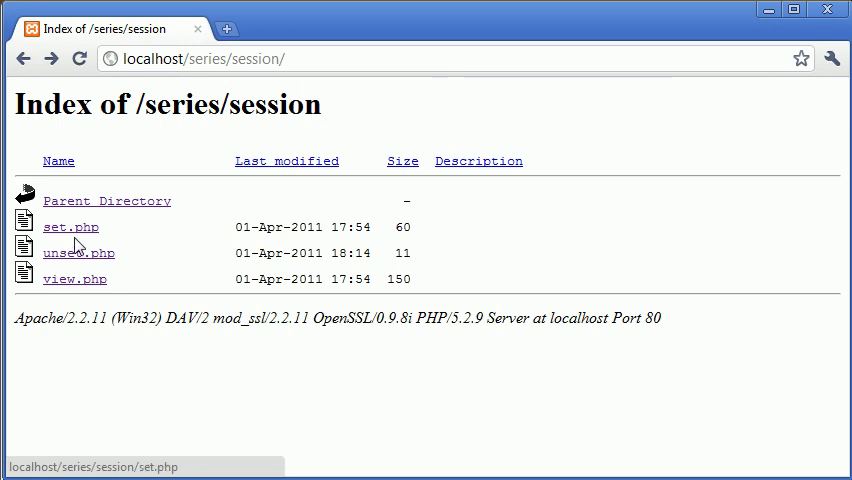
Open unset.php from the localhost/series/session listing in Chrome, getting a blank page.
click(77, 253)
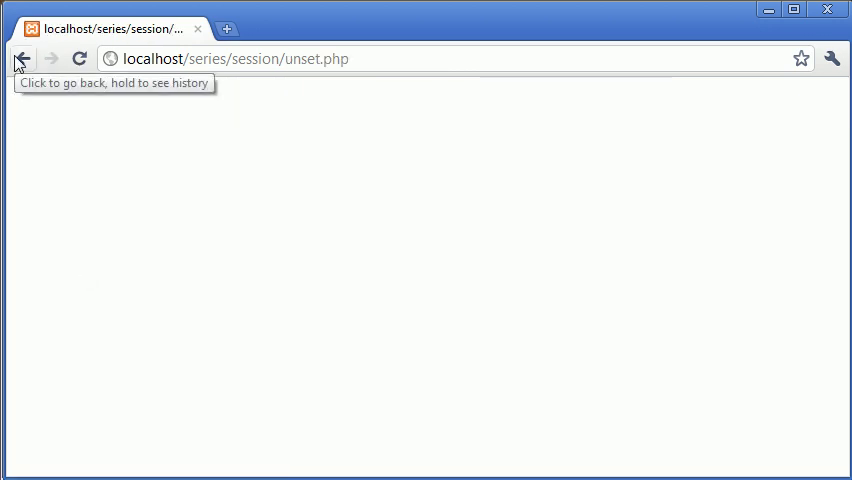